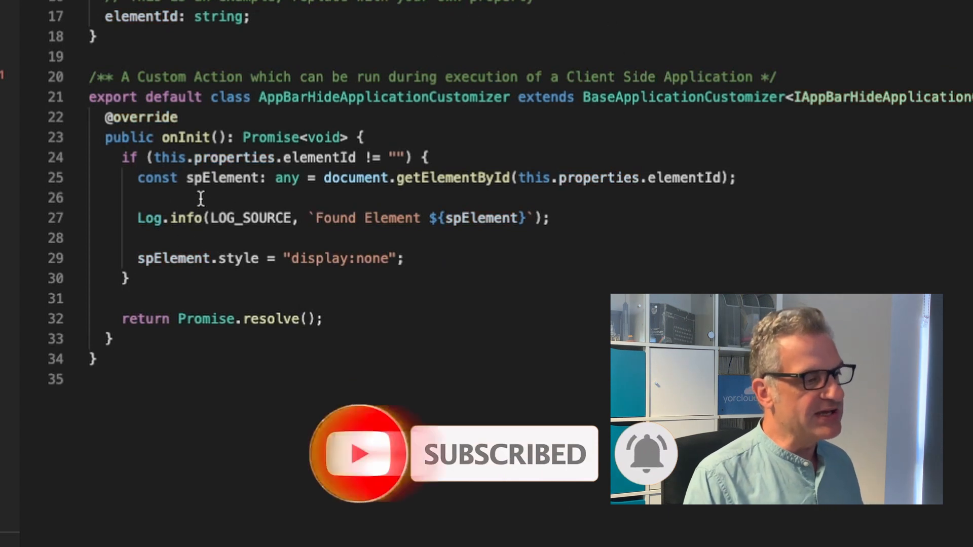
{"action": "mouse_move", "coordinate": [625, 178]}
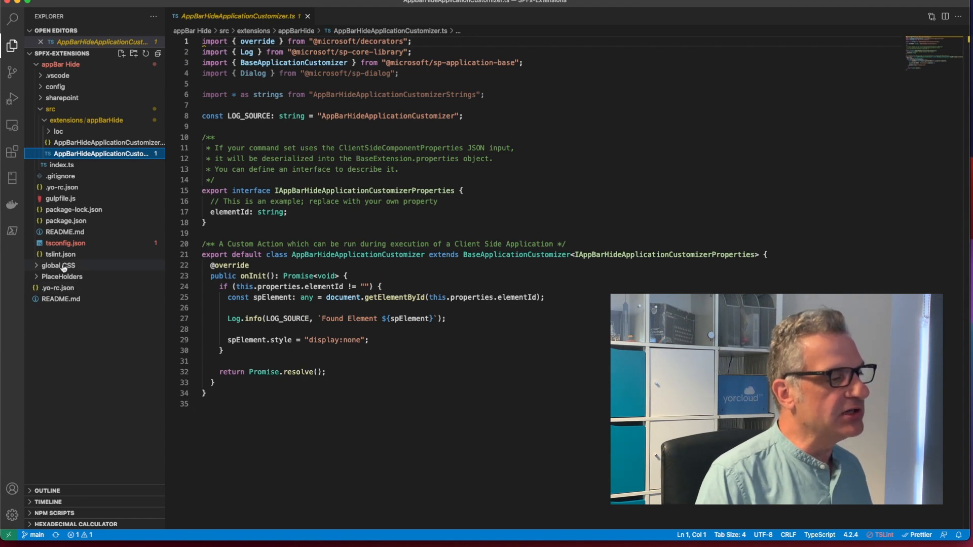
Step: Expand the global CSS project and view GlobalCssApplicationCustomizer.ts injecting the stylesheet link
{"action": "left_click", "coordinate": [107, 333]}
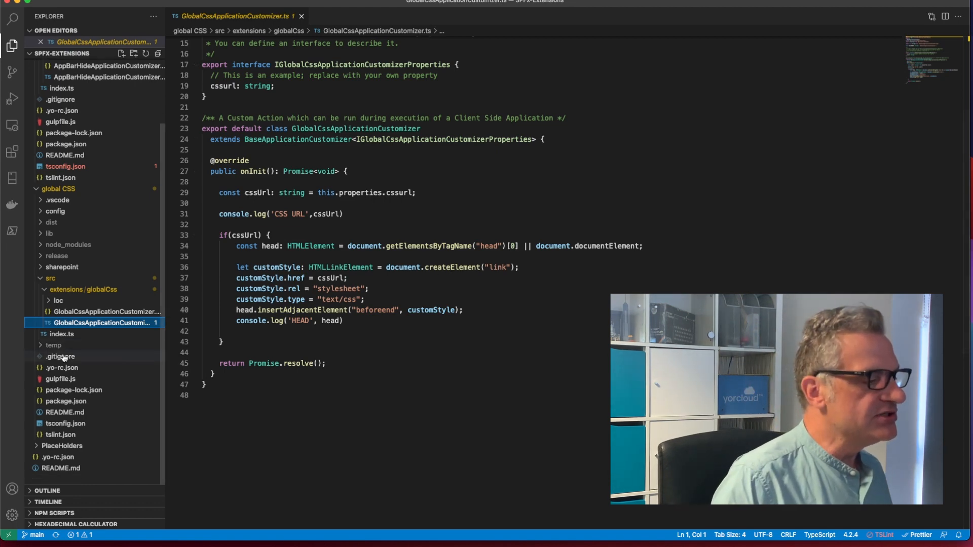
{"action": "scroll", "scroll_direction": "up", "scroll_amount": 3}
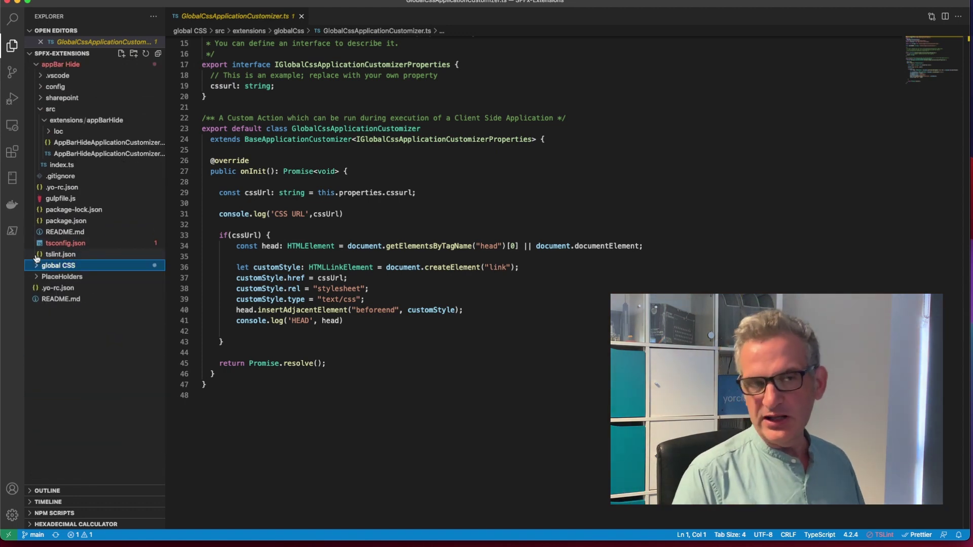
Step: Expand the PlaceHolders project and review the onInit placeholder-change handler in PlaceHoldersApplicationCustomizer.ts
{"action": "left_click", "coordinate": [62, 276]}
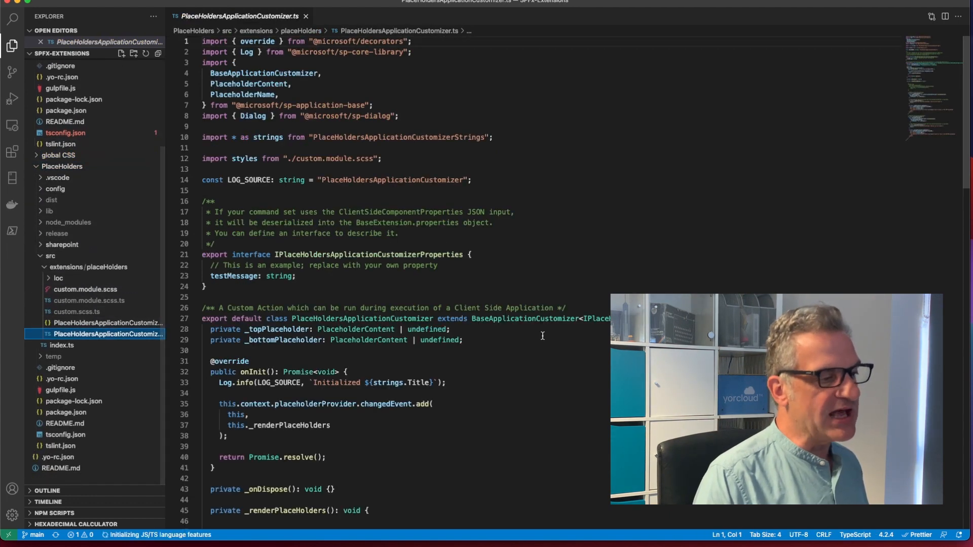
{"action": "scroll", "scroll_direction": "down", "scroll_amount": 3}
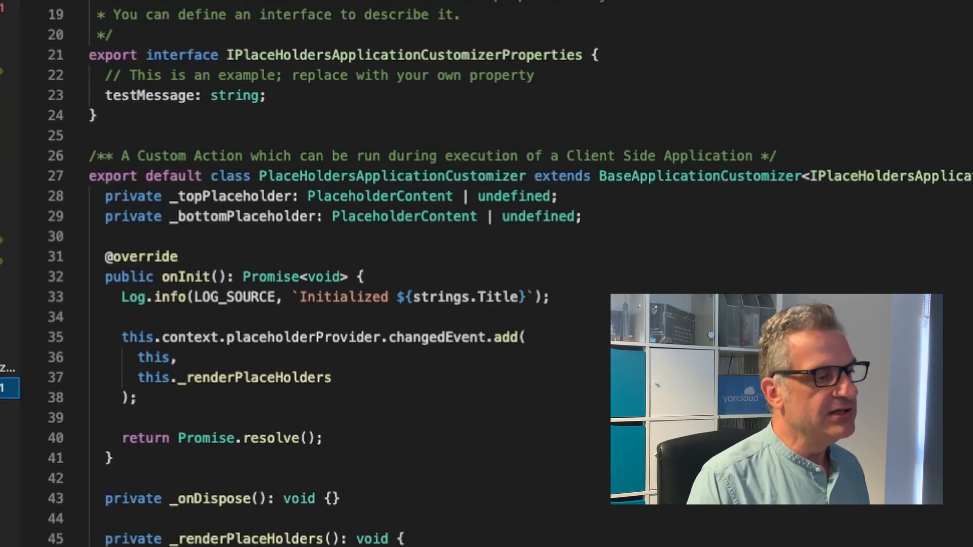
{"action": "scroll", "scroll_direction": "up", "scroll_amount": 3}
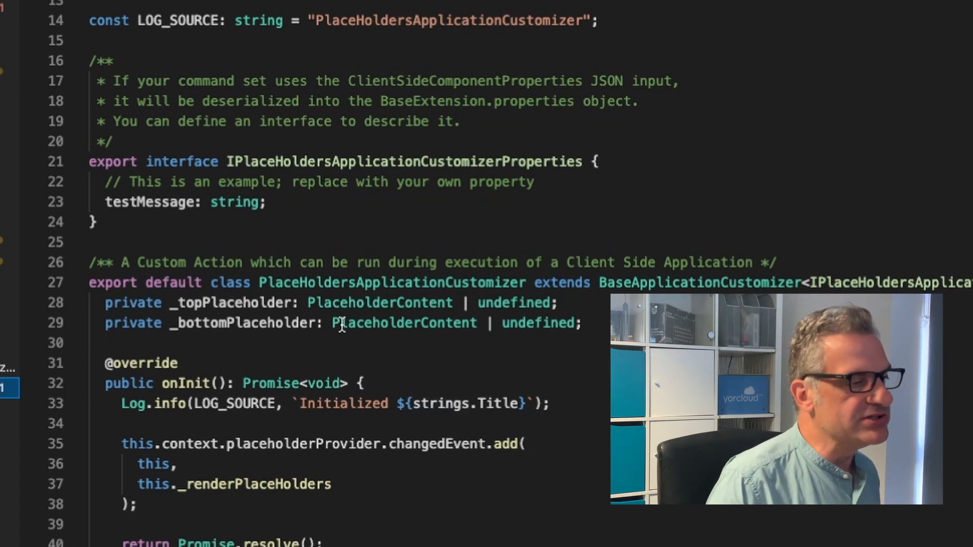
{"action": "scroll", "scroll_direction": "down", "scroll_amount": 3}
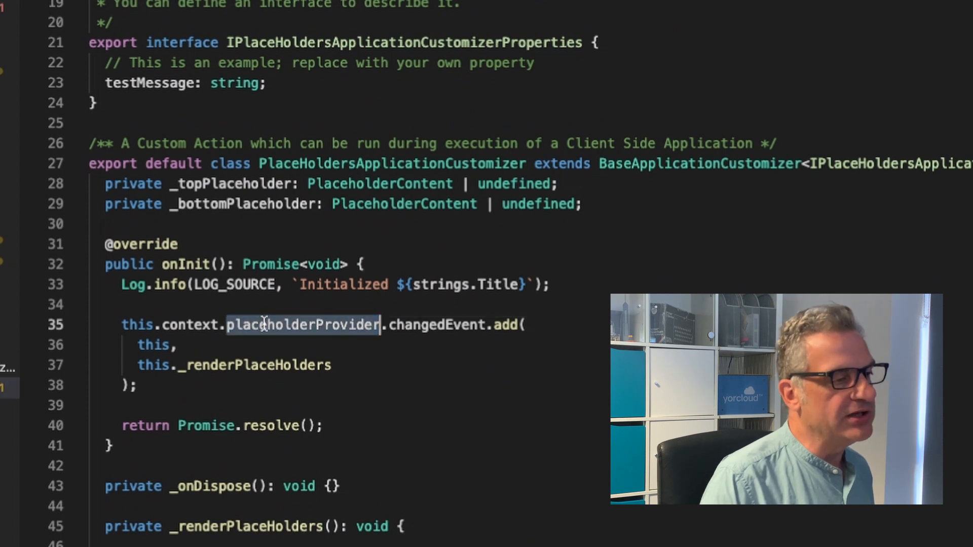
{"action": "mouse_move", "coordinate": [434, 324]}
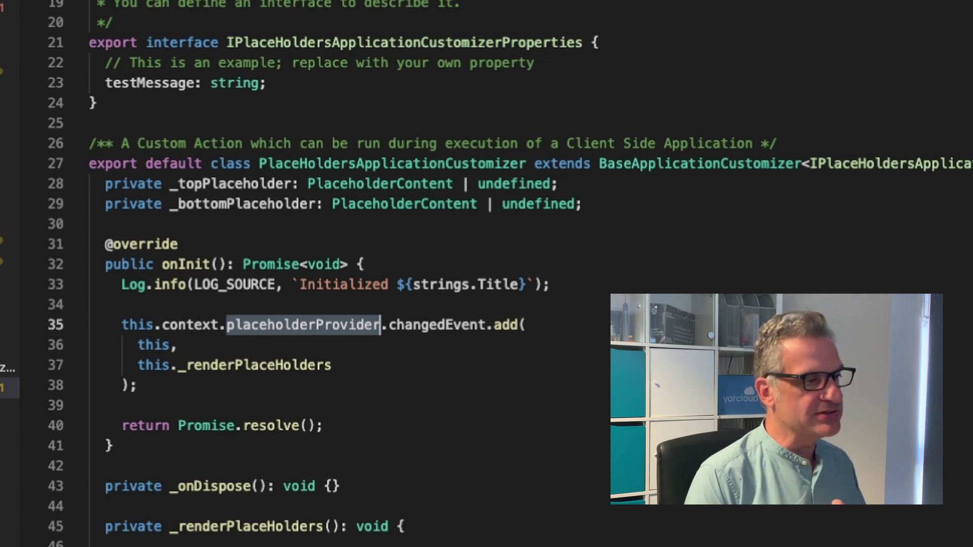
{"action": "mouse_move", "coordinate": [238, 214]}
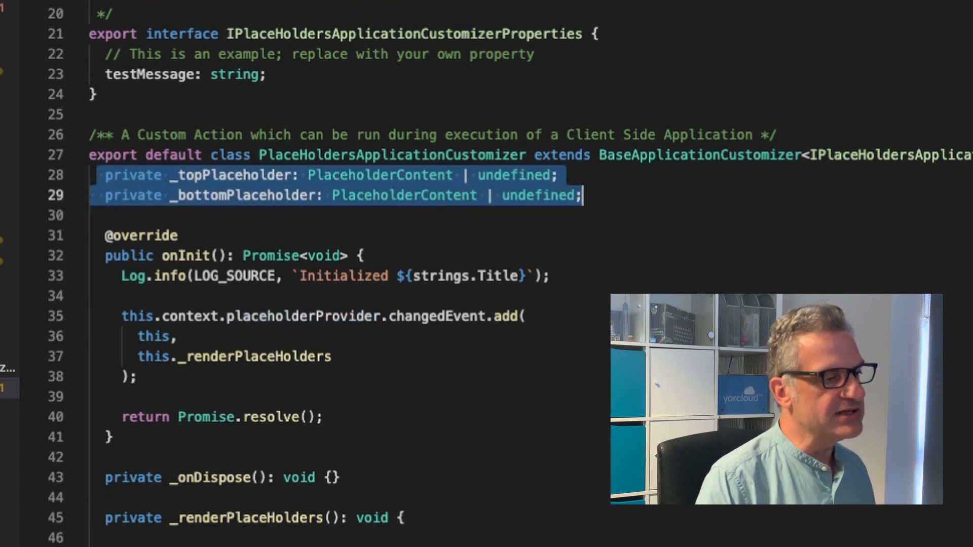
{"action": "scroll", "scroll_direction": "down", "scroll_amount": 3}
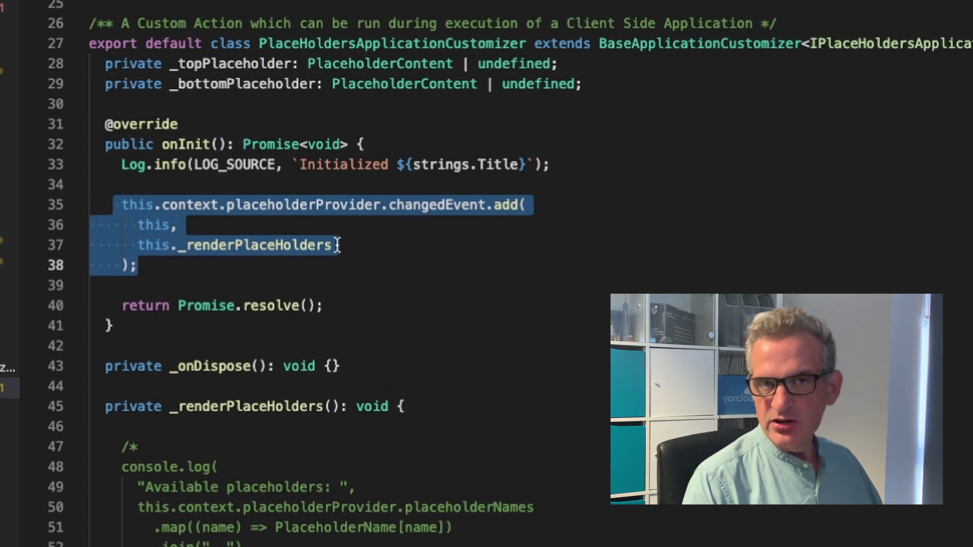
{"action": "scroll", "scroll_direction": "down", "scroll_amount": 3}
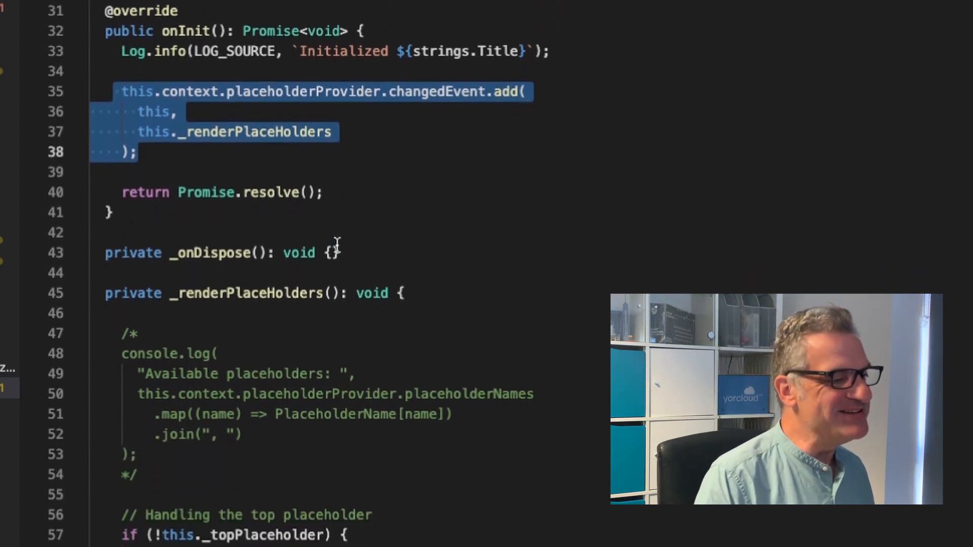
{"action": "scroll", "scroll_direction": "down", "scroll_amount": 3}
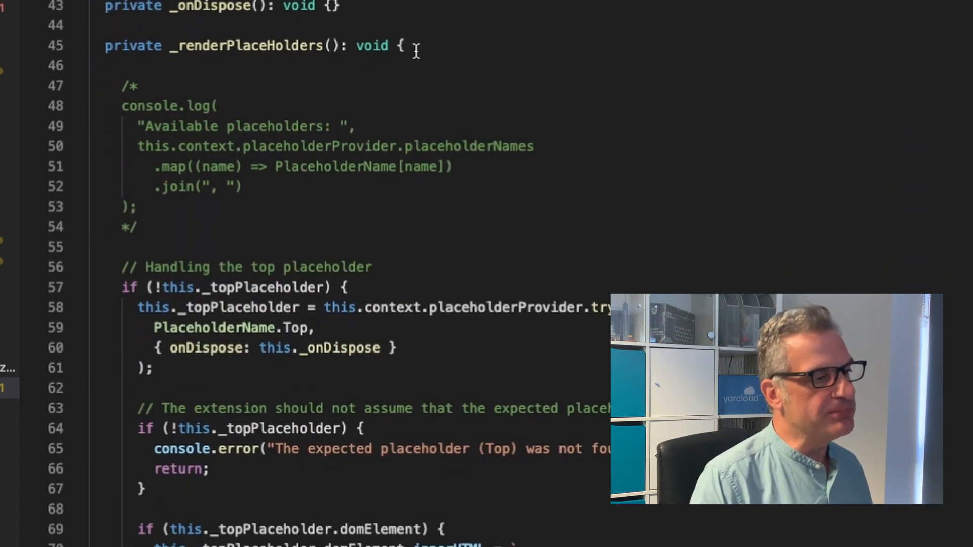
{"action": "scroll", "scroll_direction": "down", "scroll_amount": 3}
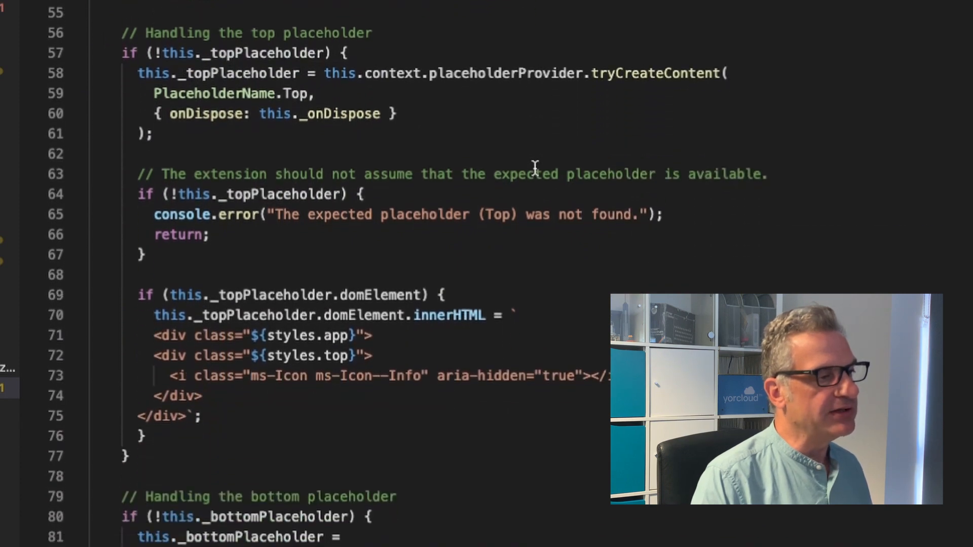
{"action": "scroll", "scroll_direction": "up", "scroll_amount": 3}
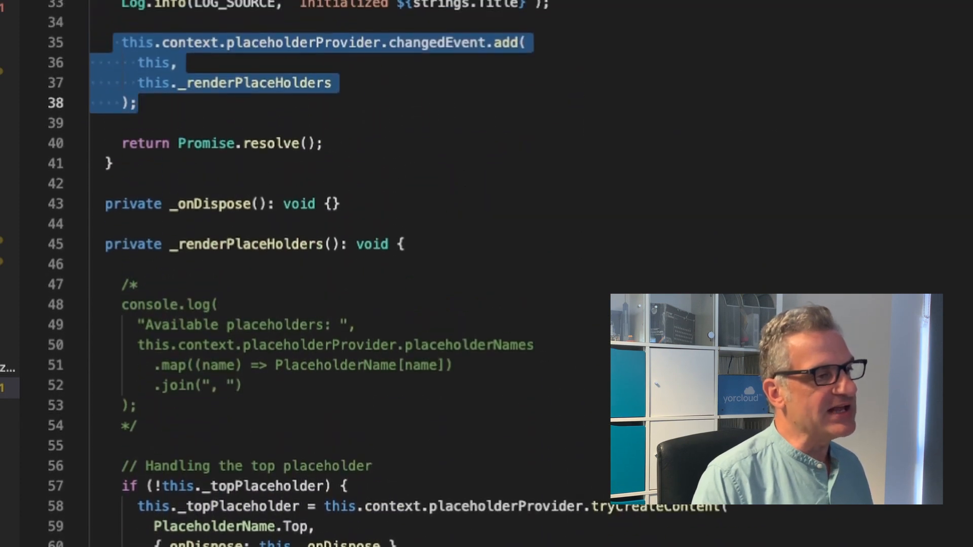
{"action": "scroll", "scroll_direction": "up", "scroll_amount": 3}
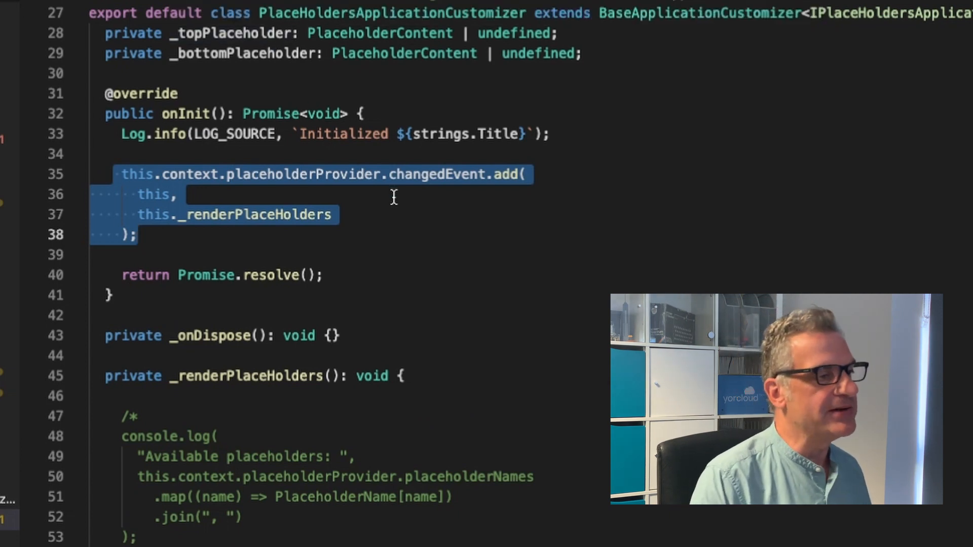
{"action": "scroll", "scroll_direction": "down", "scroll_amount": 3}
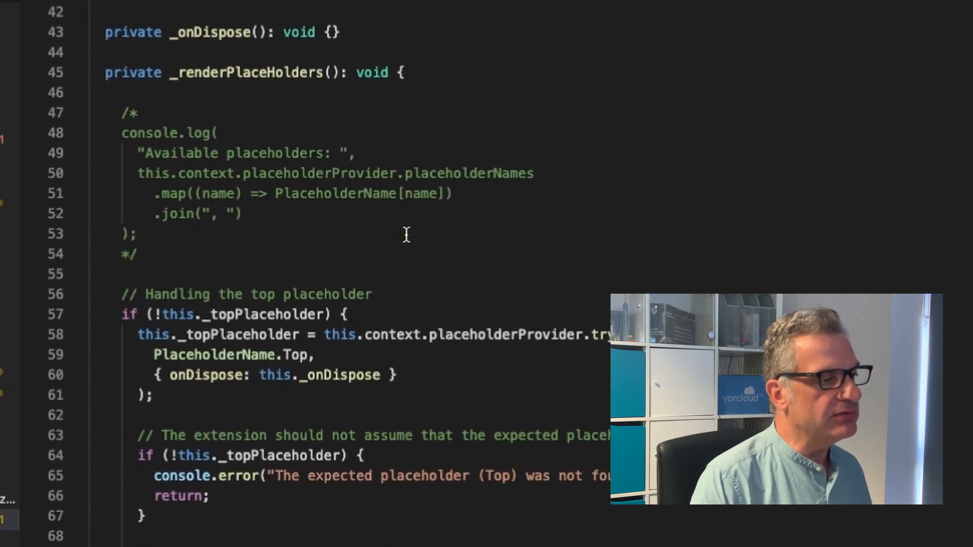
{"action": "scroll", "scroll_direction": "down", "scroll_amount": 3}
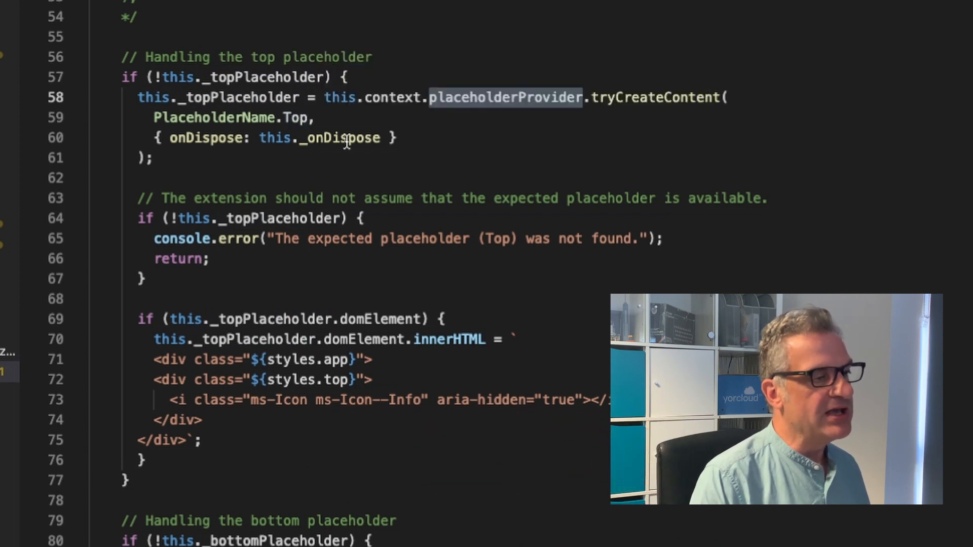
{"action": "mouse_move", "coordinate": [345, 138]}
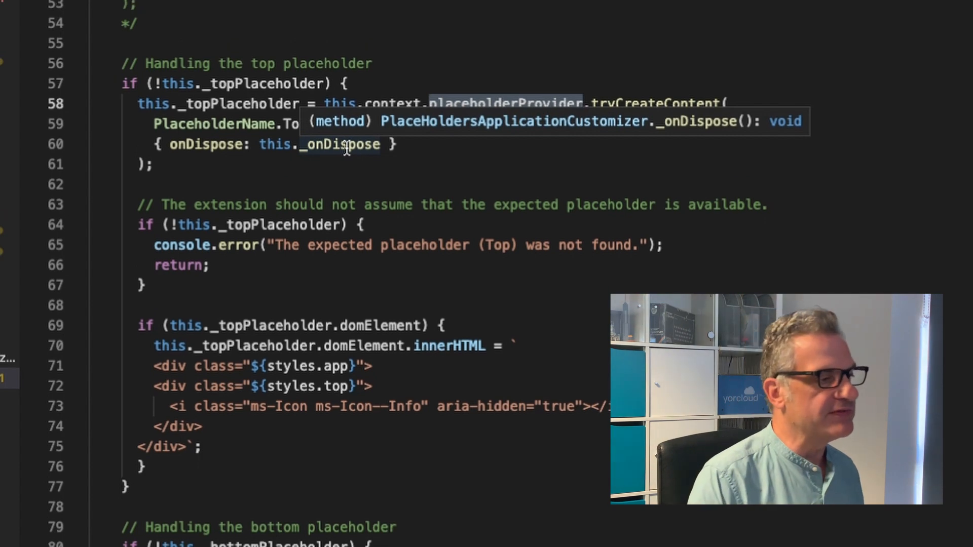
{"action": "scroll", "scroll_direction": "up", "scroll_amount": 3}
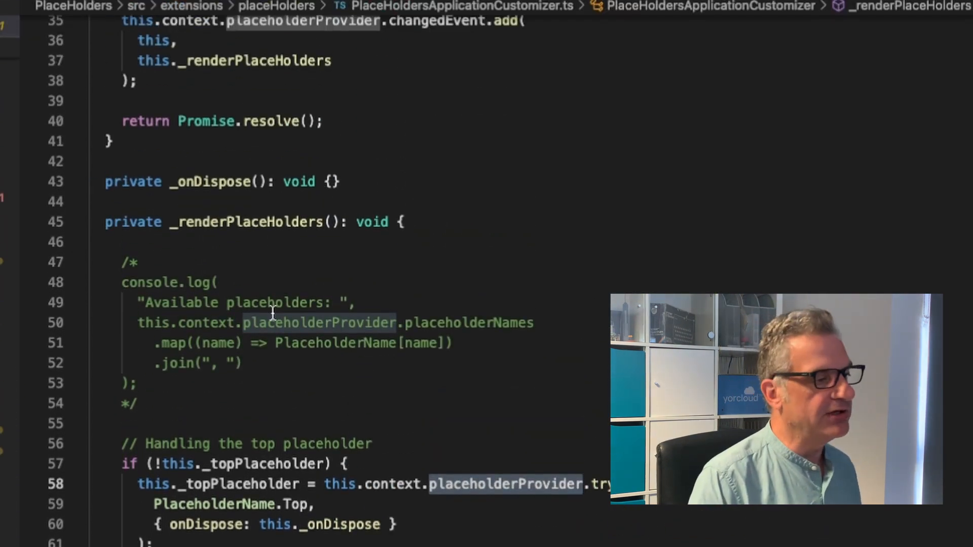
{"action": "scroll", "scroll_direction": "down", "scroll_amount": 3}
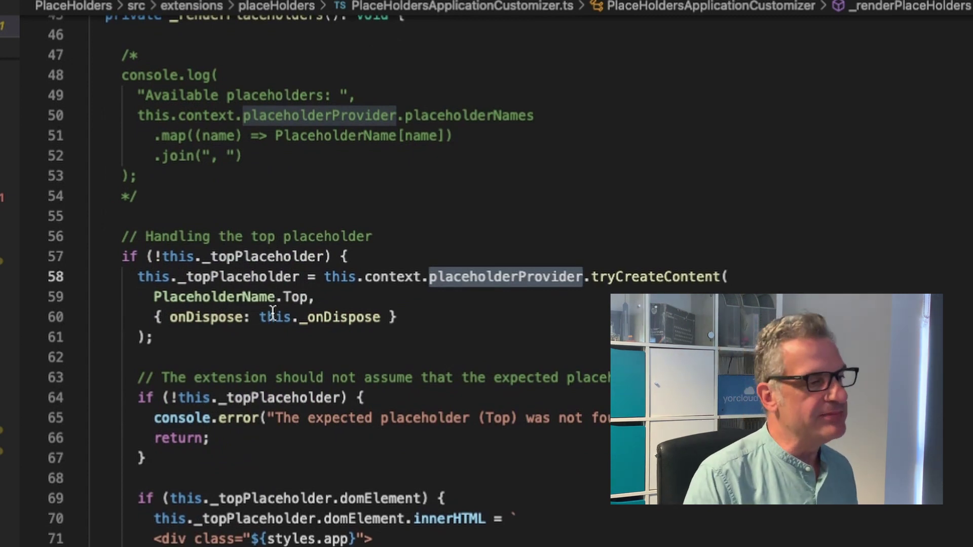
{"action": "scroll", "scroll_direction": "down", "scroll_amount": 3}
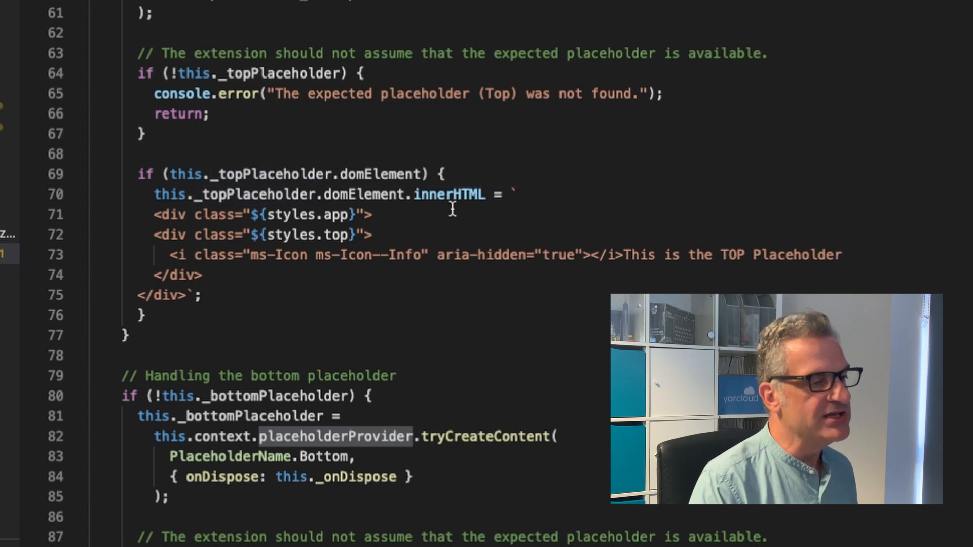
{"action": "mouse_move", "coordinate": [474, 219]}
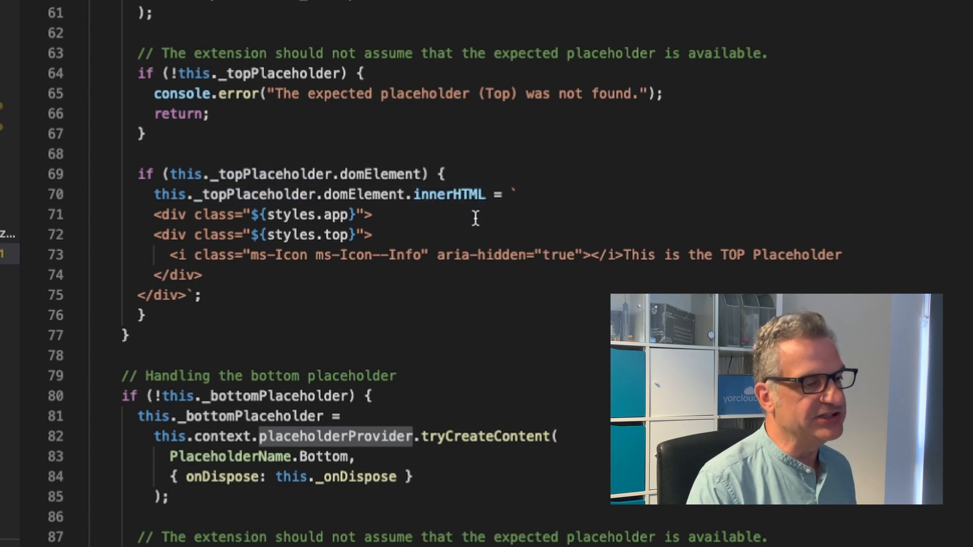
{"action": "scroll", "scroll_direction": "down", "scroll_amount": 3}
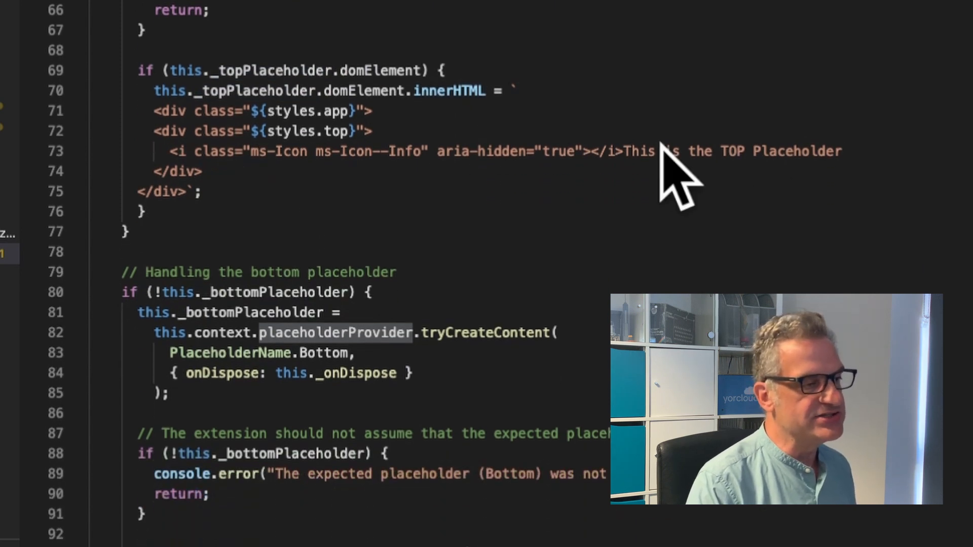
{"action": "mouse_move", "coordinate": [731, 157]}
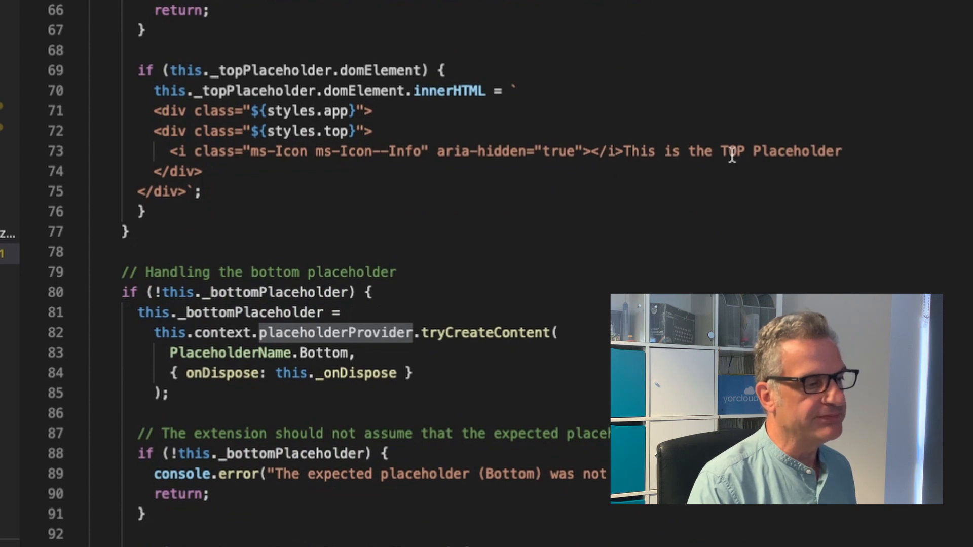
{"action": "scroll", "scroll_direction": "down", "scroll_amount": 3}
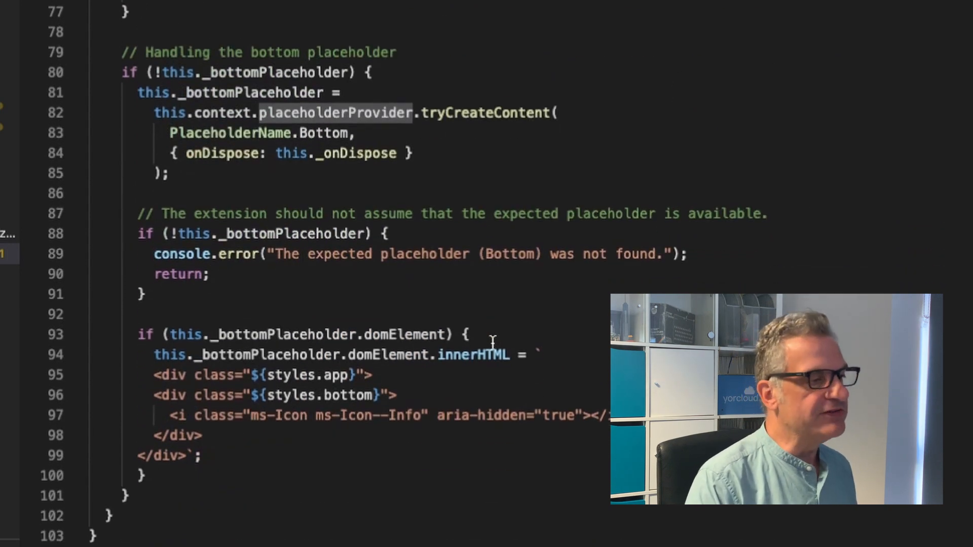
Step: View custom.module.scss with the .top and .bottom banner styles under .app
{"action": "scroll", "scroll_direction": "up", "scroll_amount": 3}
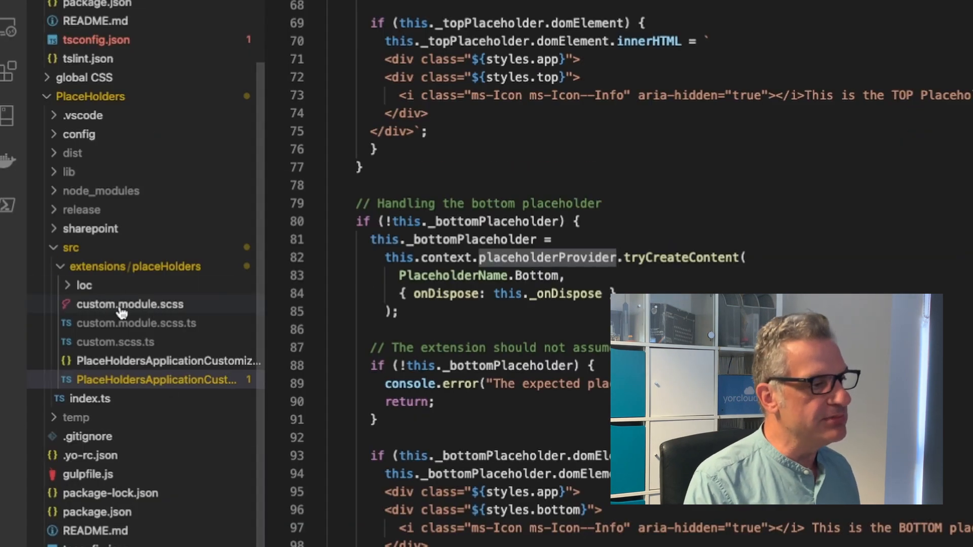
{"action": "mouse_move", "coordinate": [129, 304]}
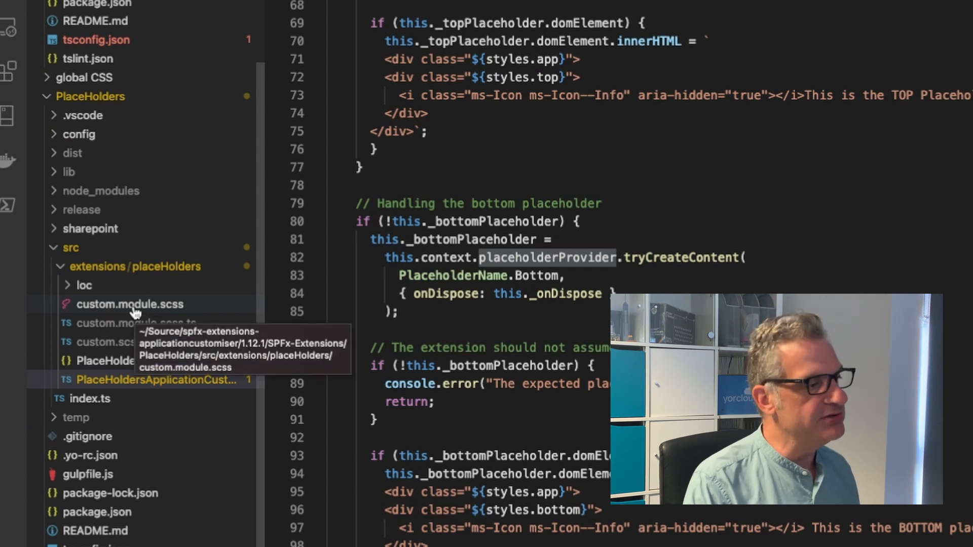
{"action": "left_click", "coordinate": [131, 304]}
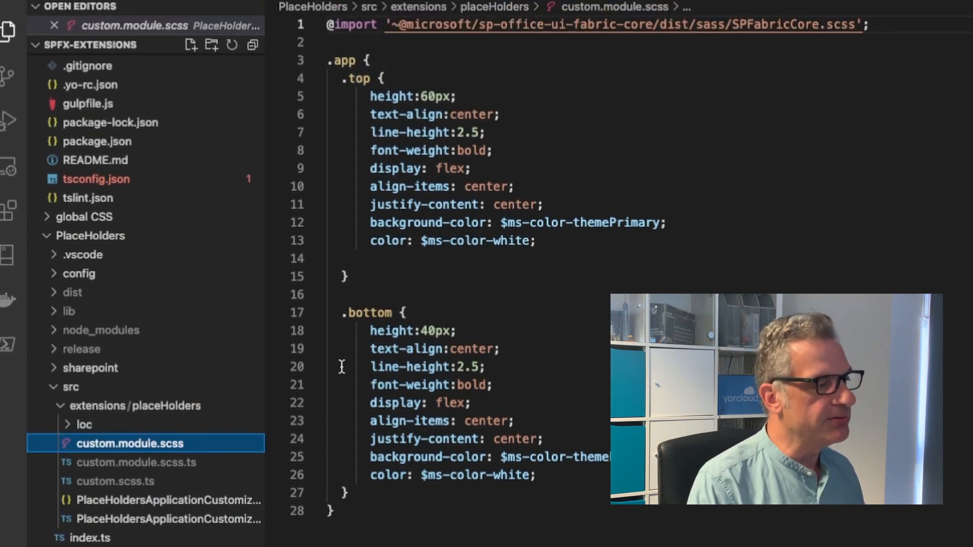
{"action": "mouse_move", "coordinate": [152, 519]}
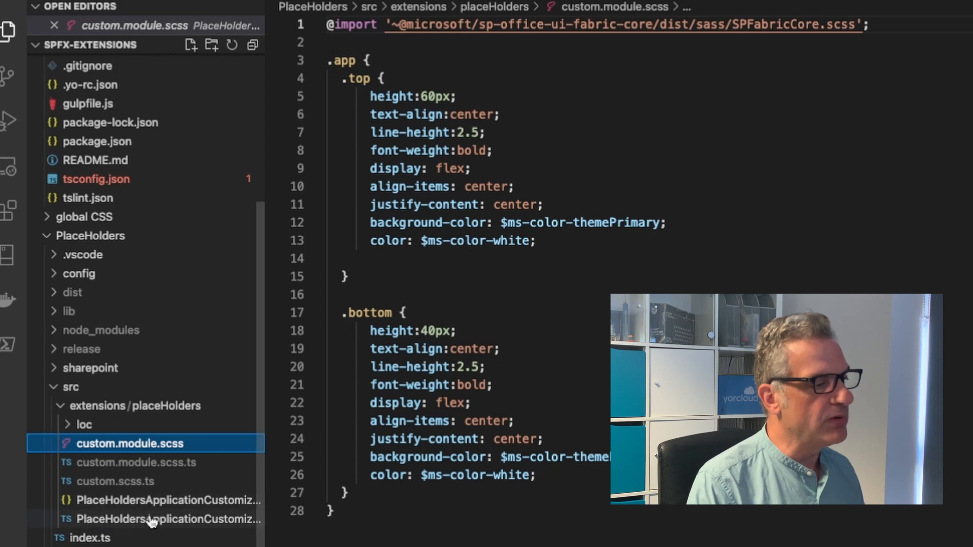
Step: Review how PlaceHoldersApplicationCustomizer.ts imports the styles, then return to custom.module.scss
{"action": "left_click", "coordinate": [161, 519]}
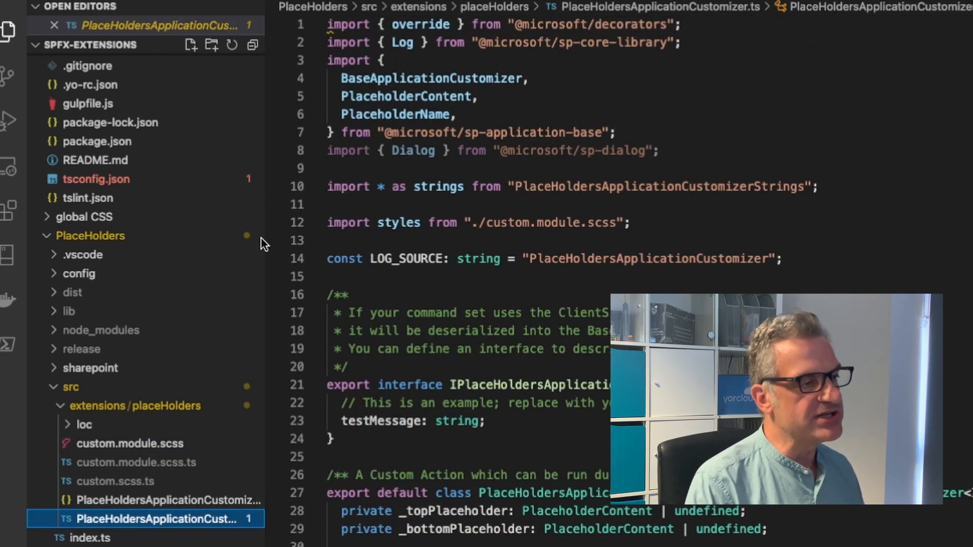
{"action": "scroll", "scroll_direction": "down", "scroll_amount": 3}
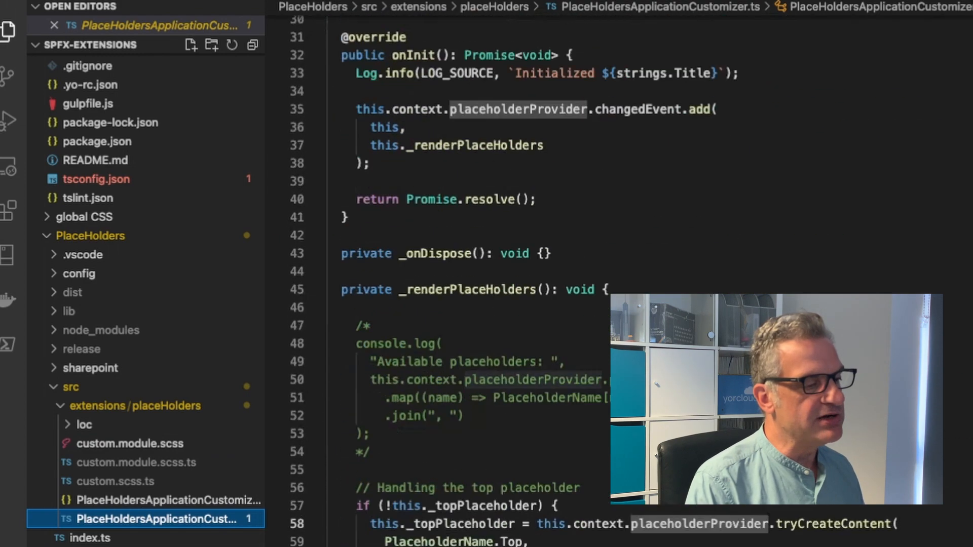
{"action": "scroll", "scroll_direction": "down", "scroll_amount": 3}
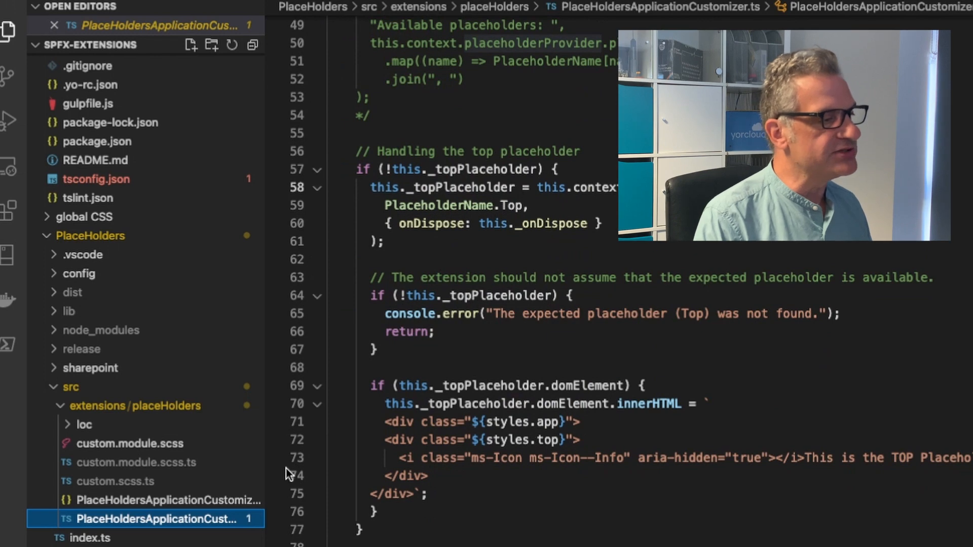
{"action": "left_click", "coordinate": [130, 444]}
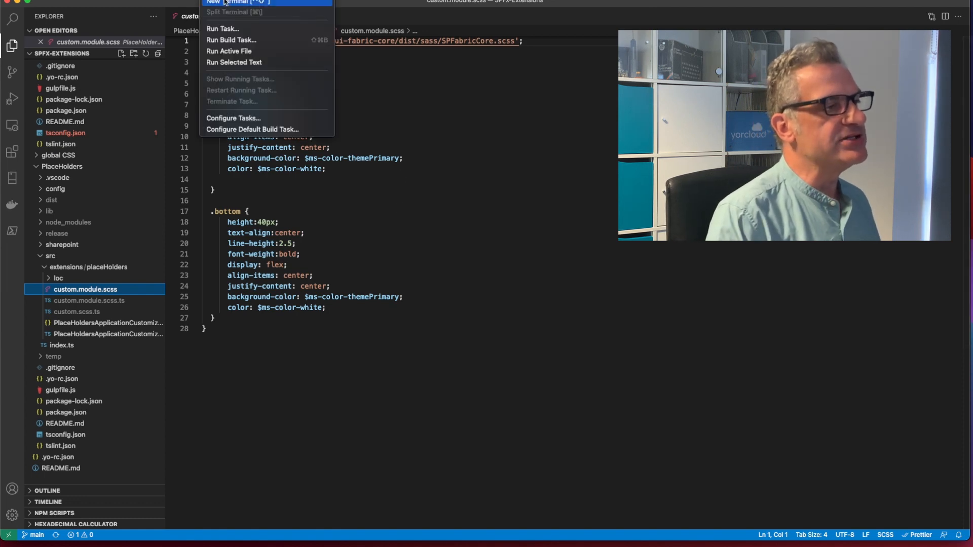
Step: Run gulp serve in a new terminal and load debug scripts so the top banner appears
{"action": "left_click", "coordinate": [228, 2]}
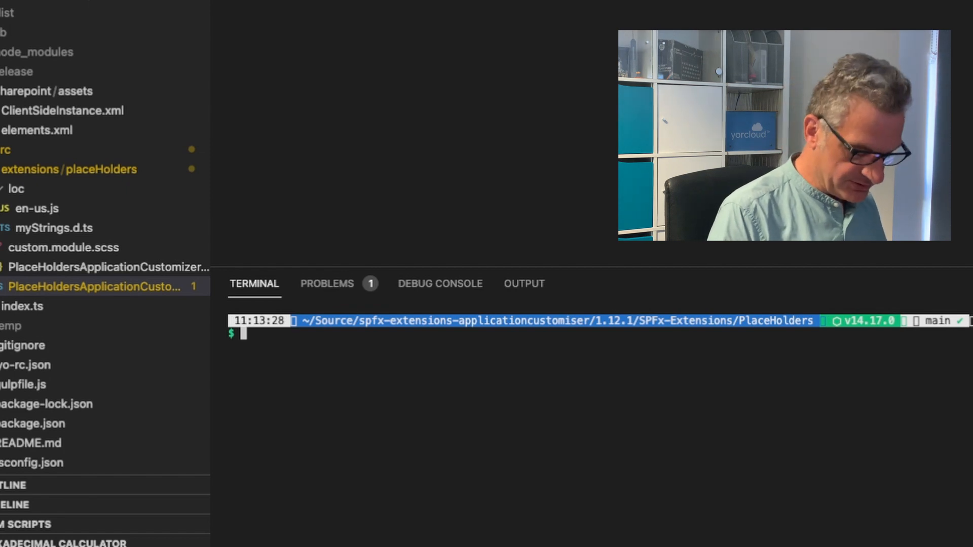
{"action": "type", "text": "gulp serve"}
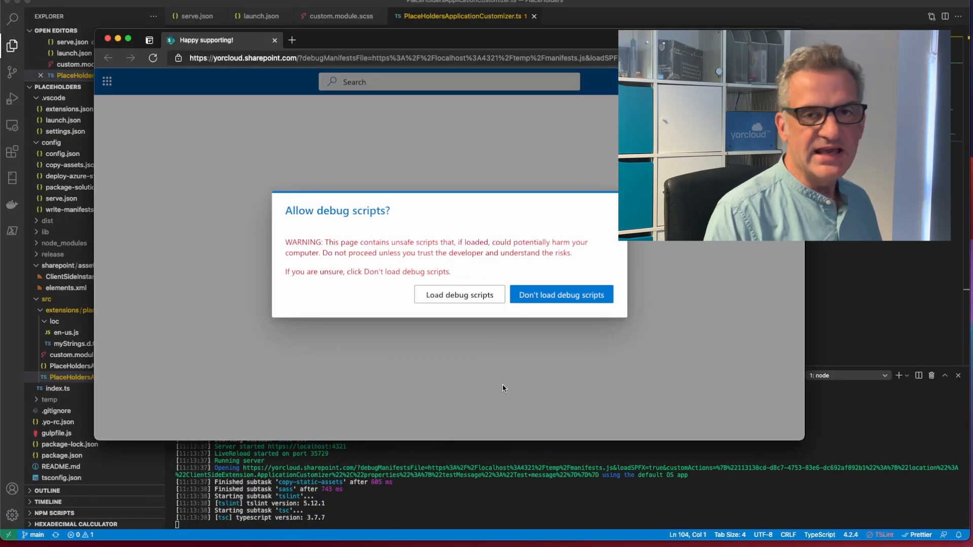
{"action": "left_click", "coordinate": [459, 294]}
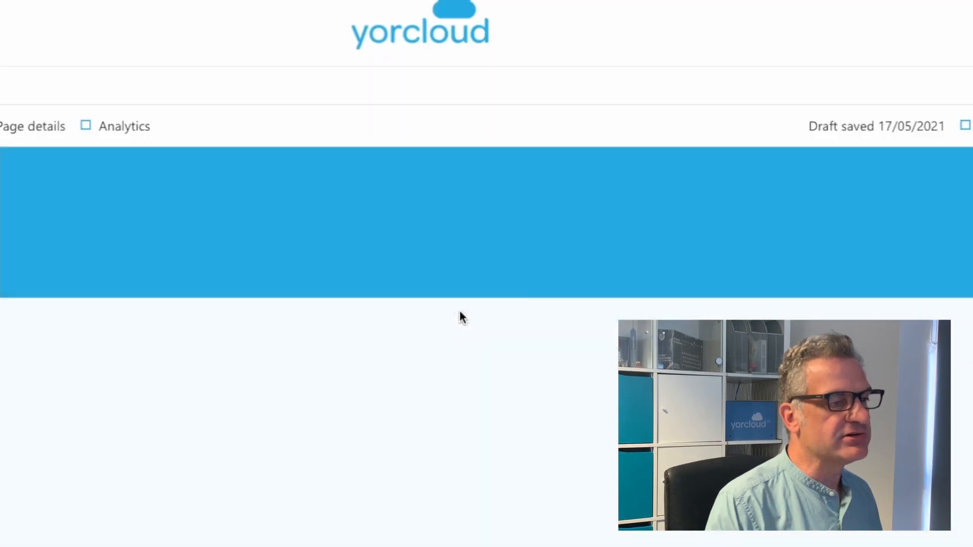